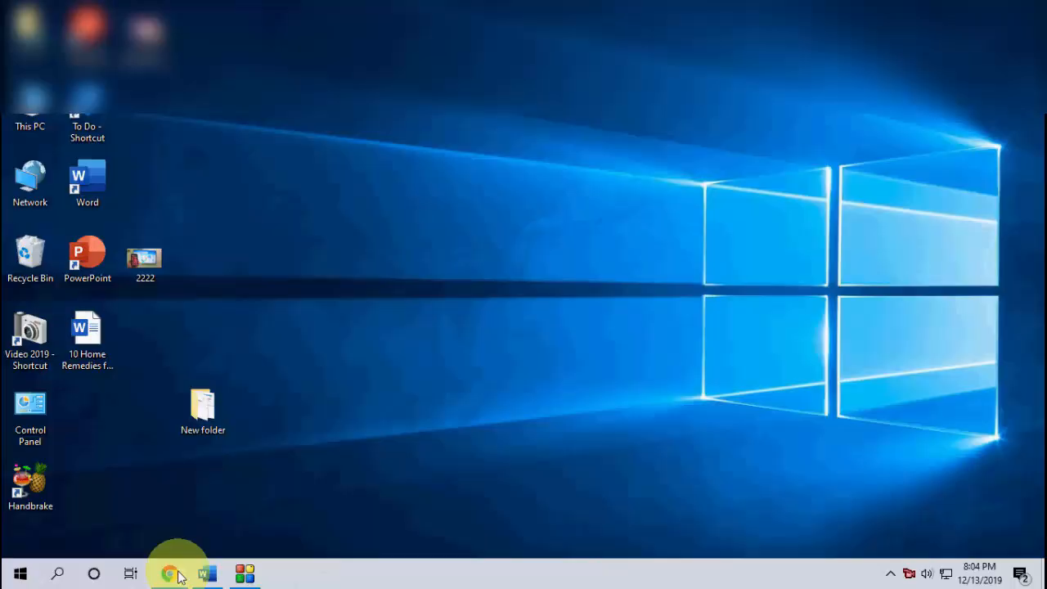
# Try uploading 2222.png as the custom thumbnail, then open 2222 in Photos after the rejection
pyautogui.click(168, 572)
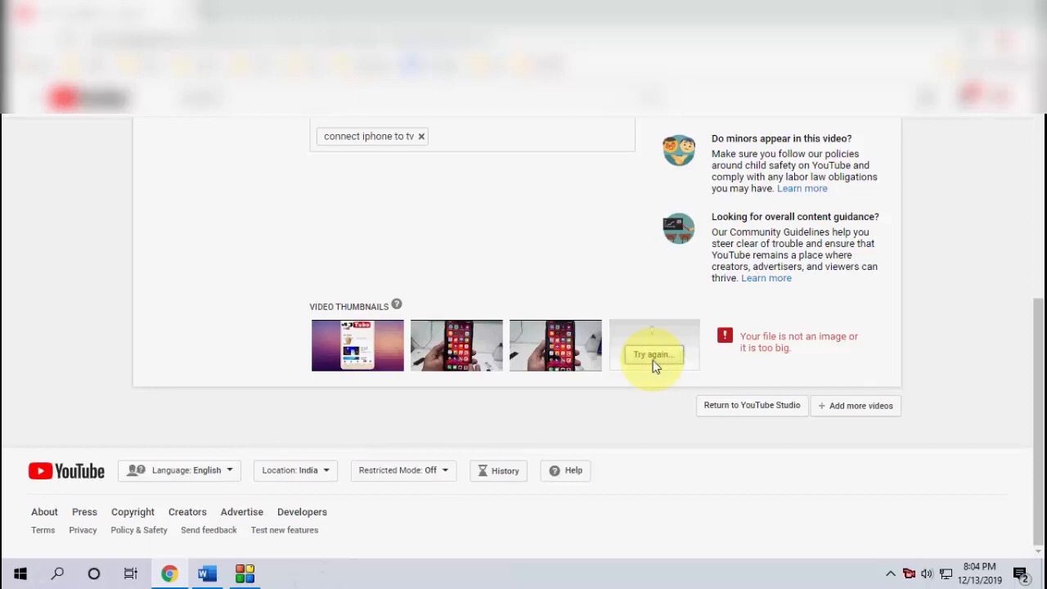
pyautogui.click(653, 354)
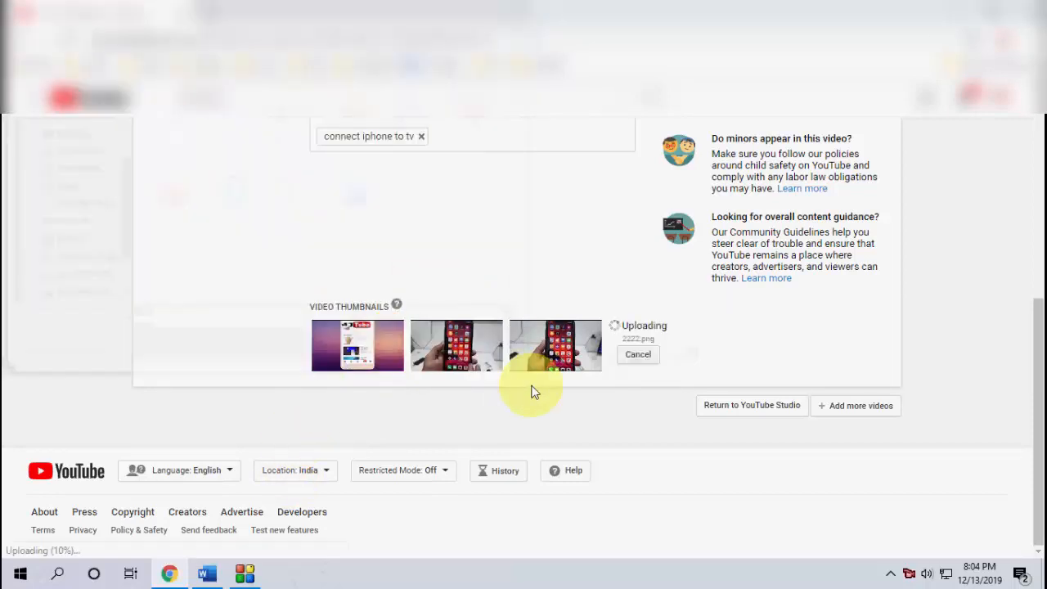
pyautogui.moveTo(752, 339)
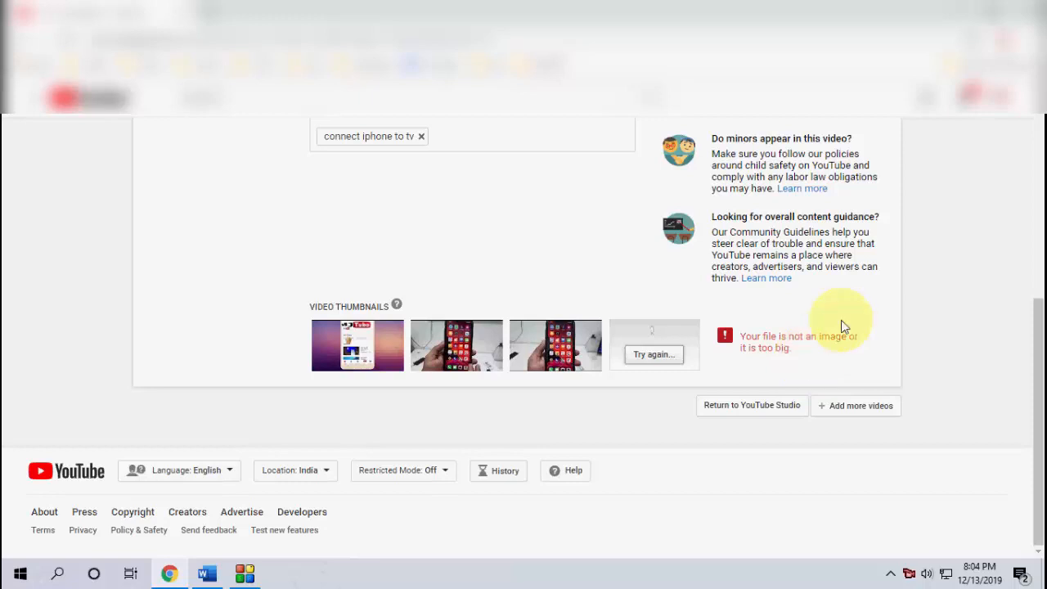
pyautogui.moveTo(887, 284)
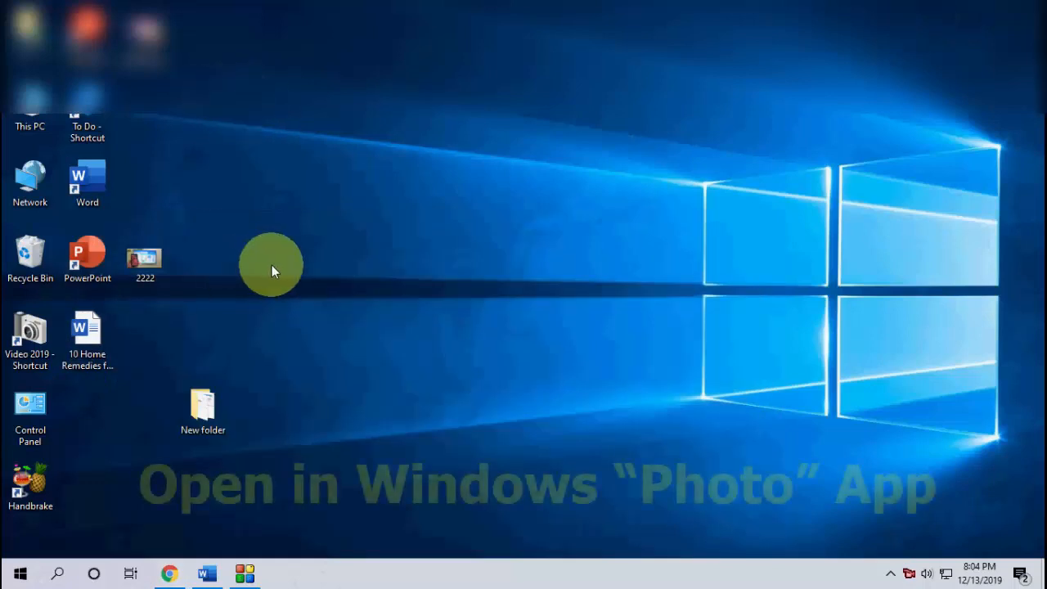
pyautogui.click(145, 262)
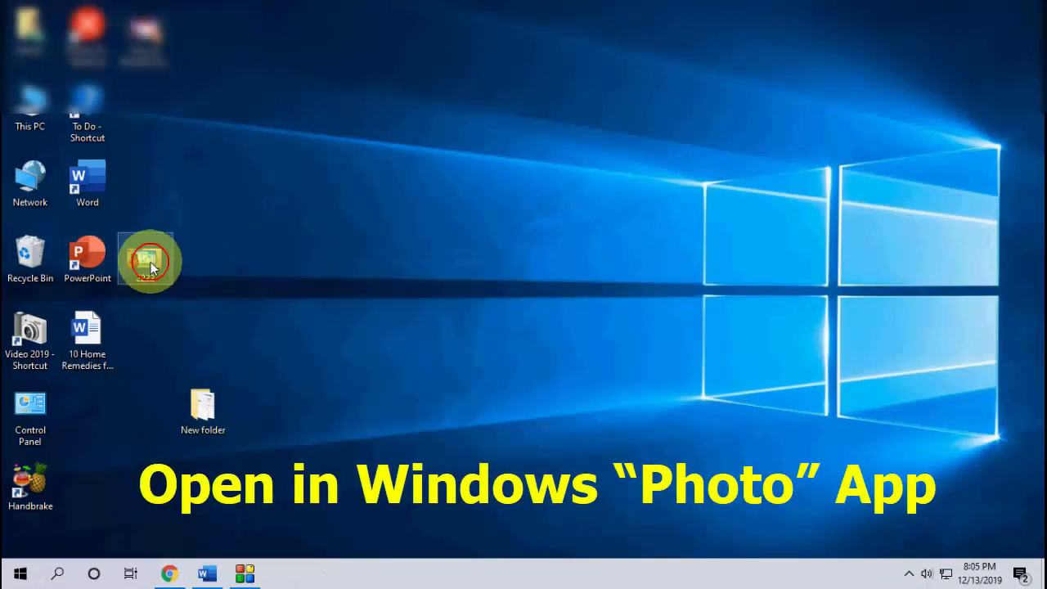
pyautogui.doubleClick(148, 258)
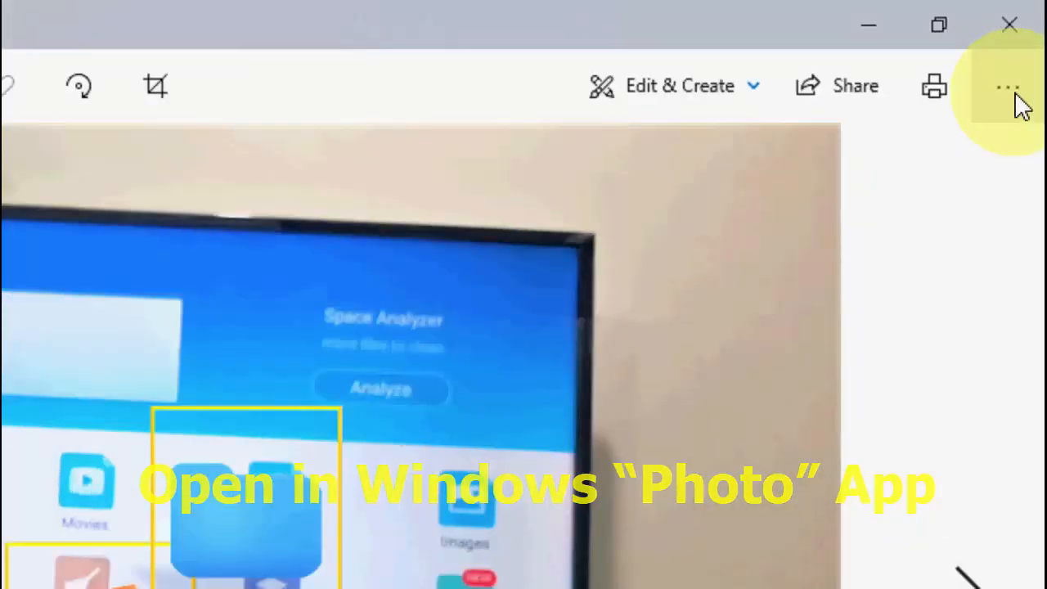
# Open the Resize dialog for the 2222 image from the See more menu
pyautogui.click(1007, 86)
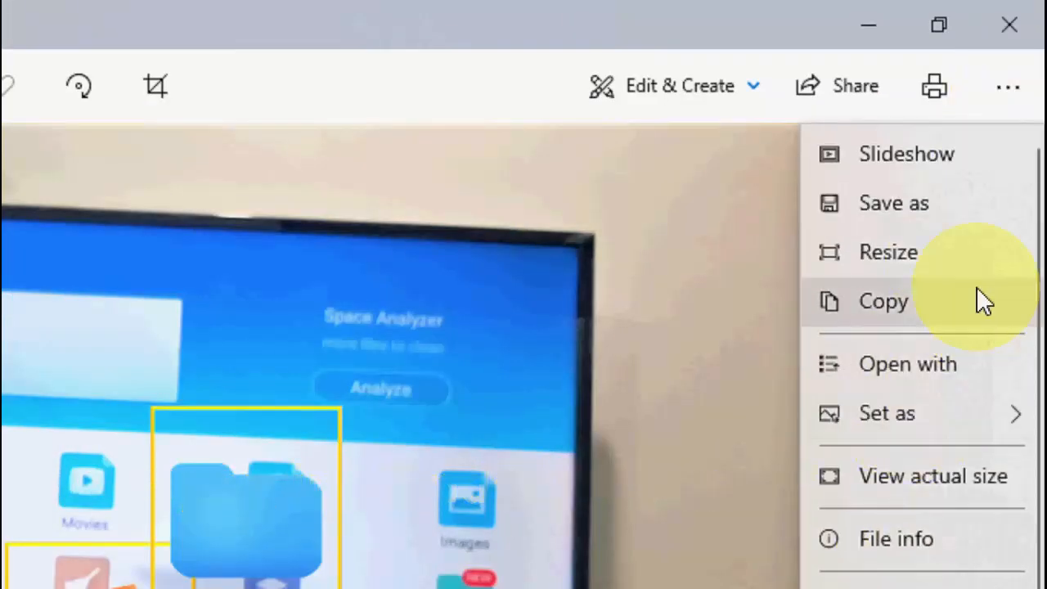
pyautogui.click(895, 538)
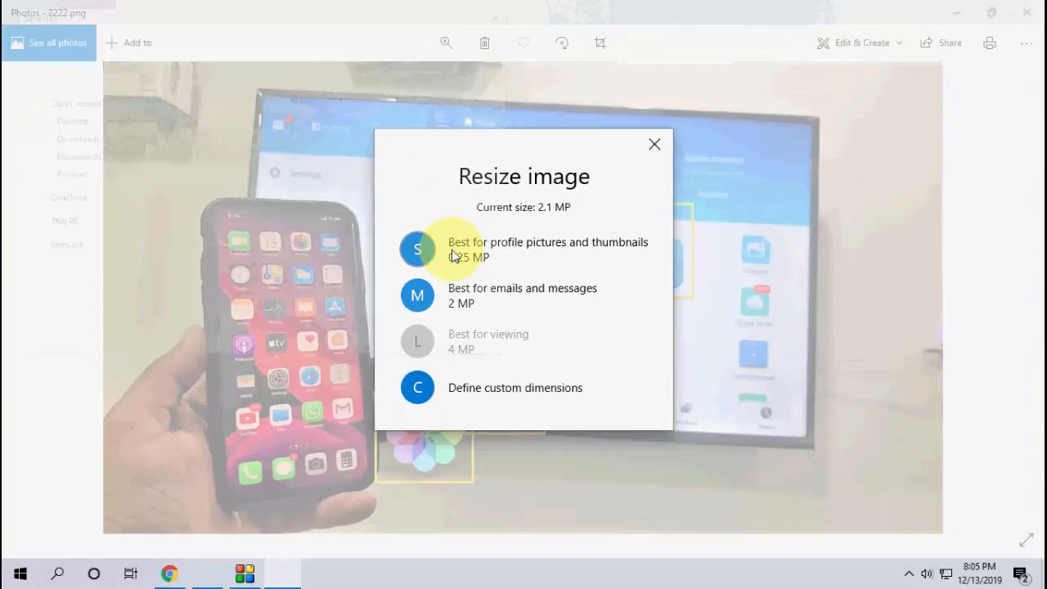
# Save a small thumbnail-size copy as 8888.png on the Desktop, then go back to Chrome
pyautogui.click(418, 249)
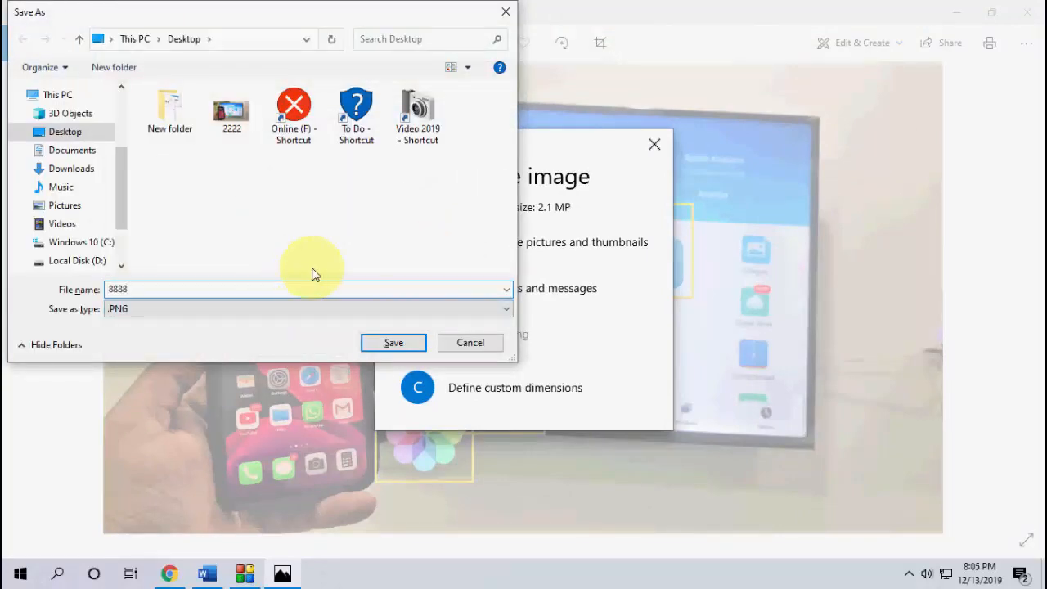
pyautogui.click(469, 342)
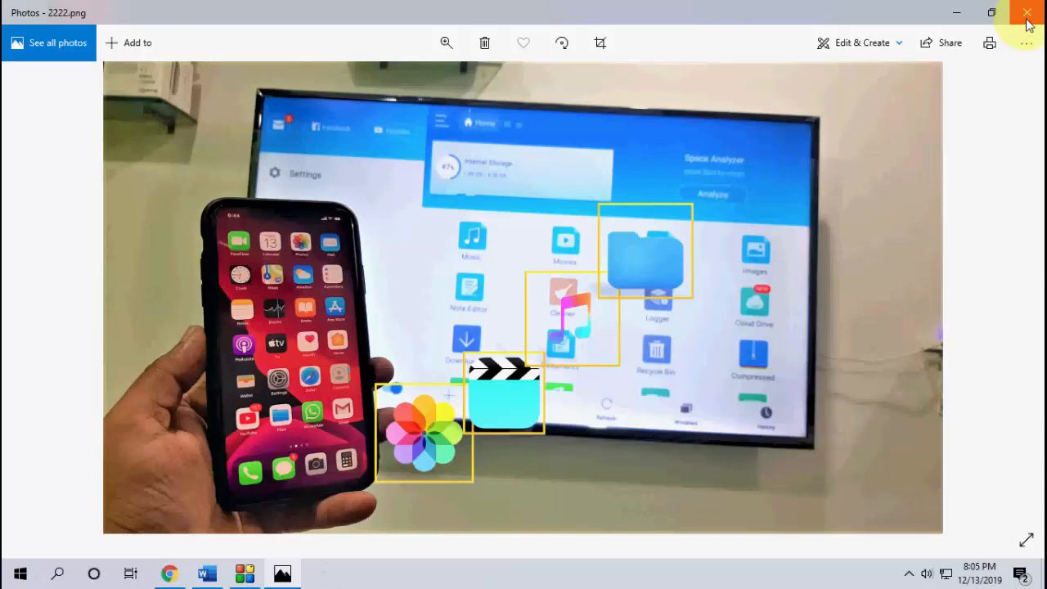
pyautogui.click(1027, 14)
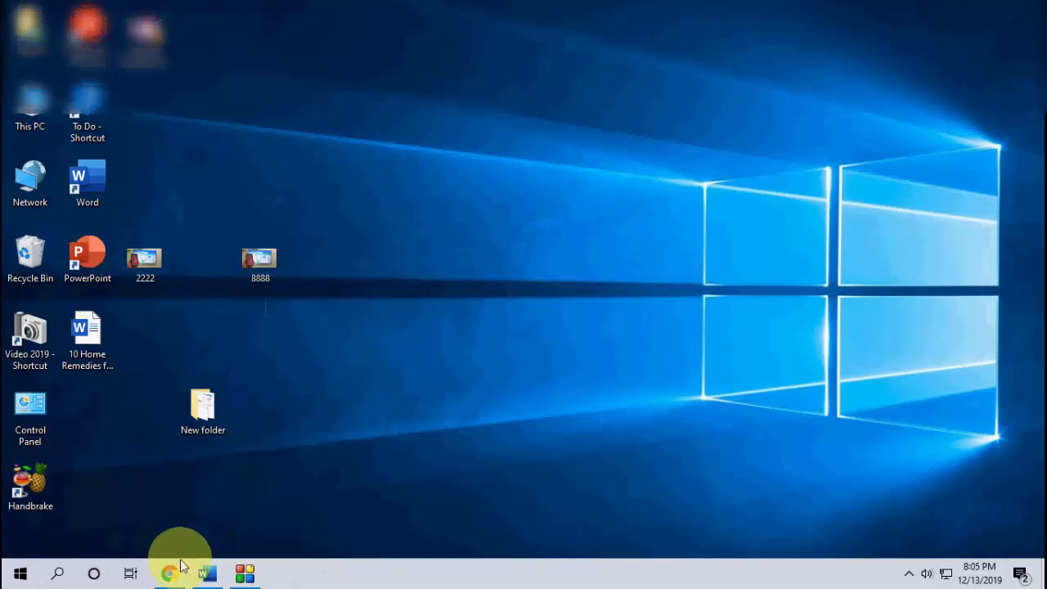
pyautogui.click(167, 572)
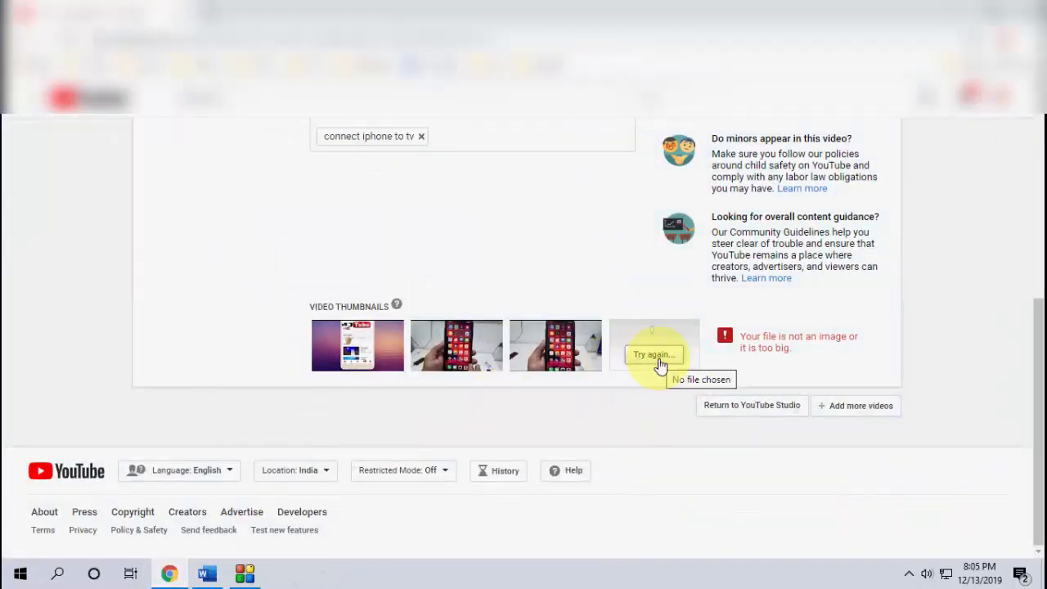
# Upload 8888.png as the video's custom thumbnail via Try again
pyautogui.click(653, 354)
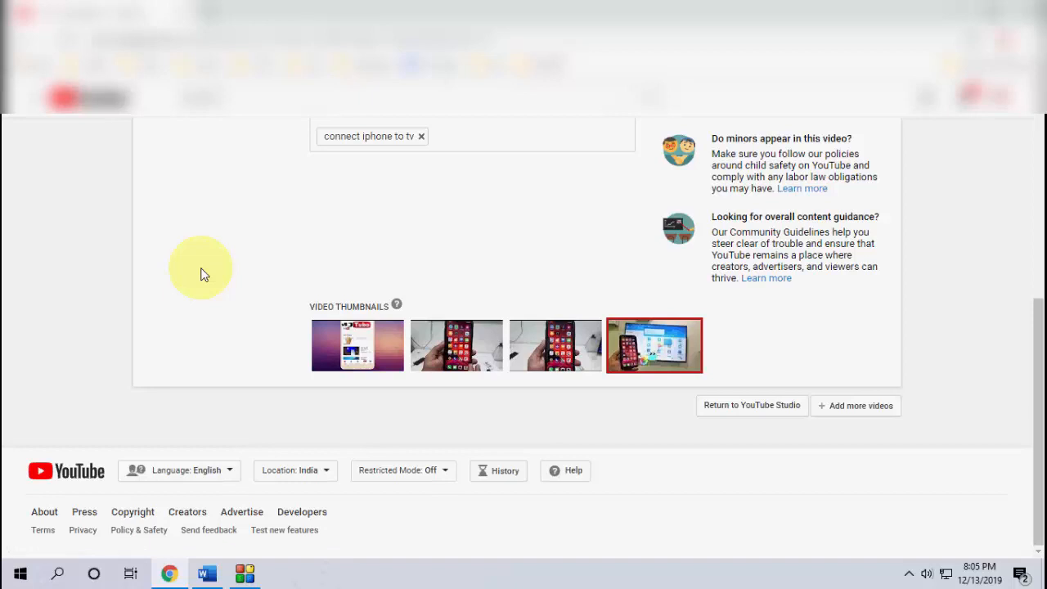
pyautogui.moveTo(671, 368)
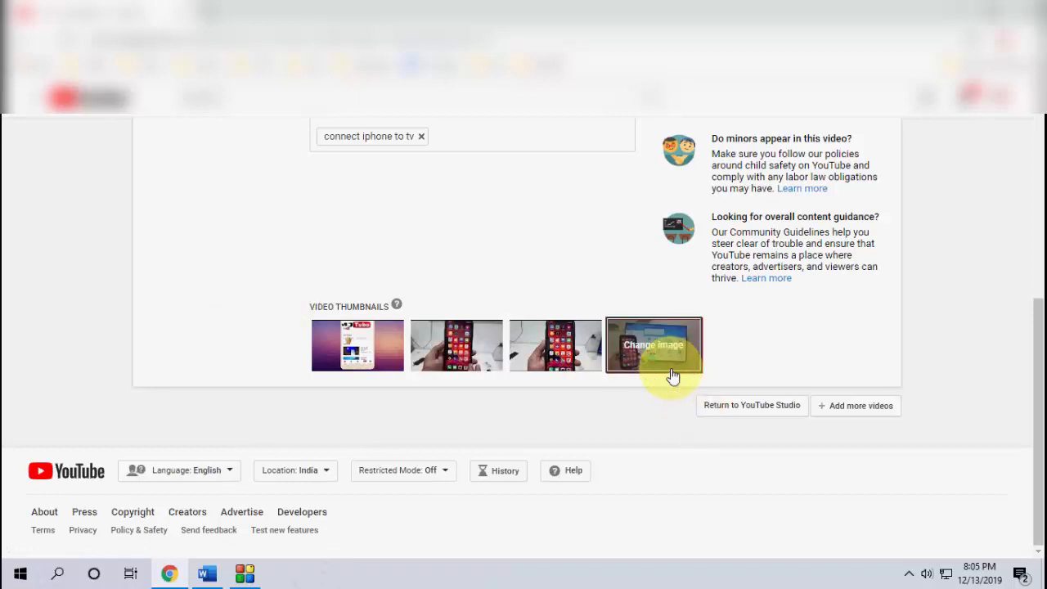